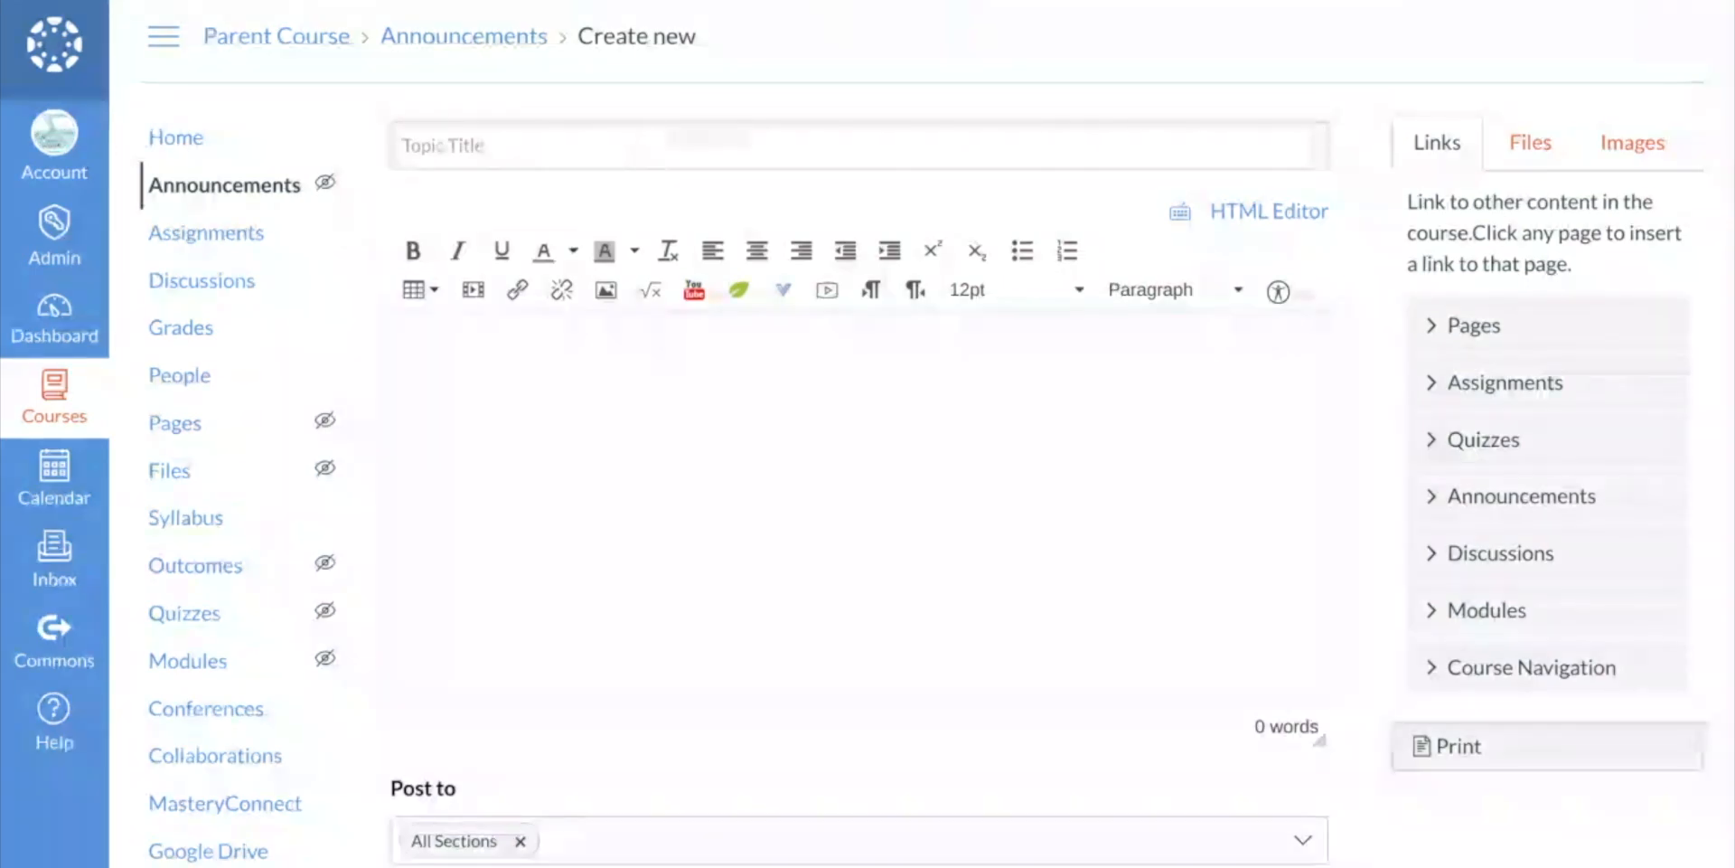
# Step: Scroll the Create new announcement page down to its Options section
pyautogui.scroll(-3)
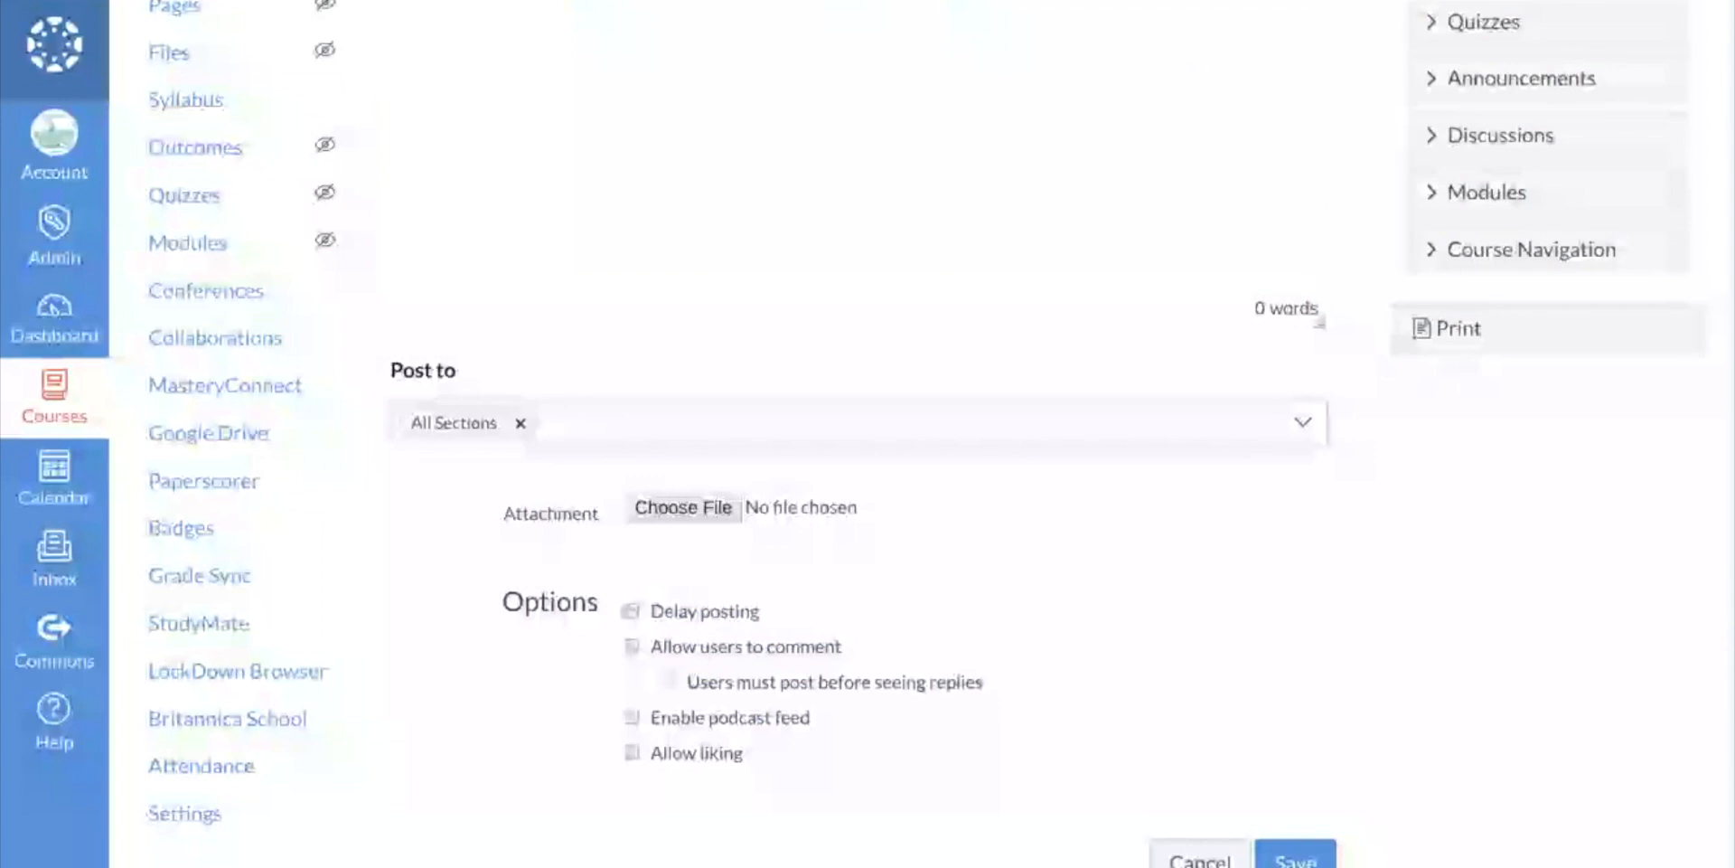
# Step: Enable Delay posting for the announcement and bring up the Post At date picker
pyautogui.click(631, 609)
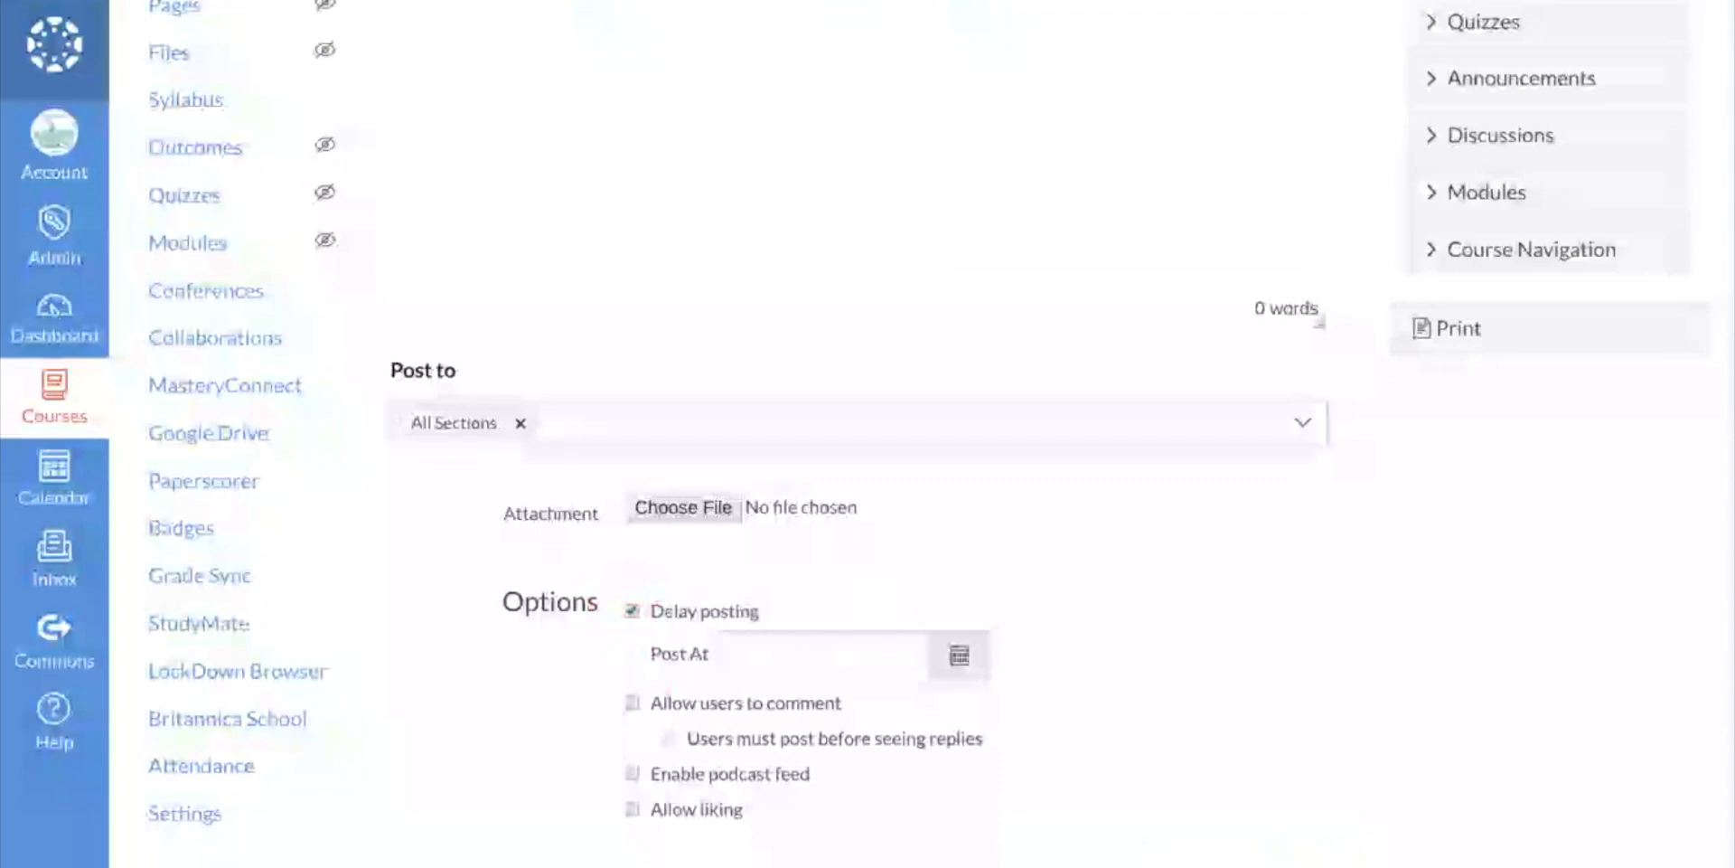
pyautogui.click(958, 655)
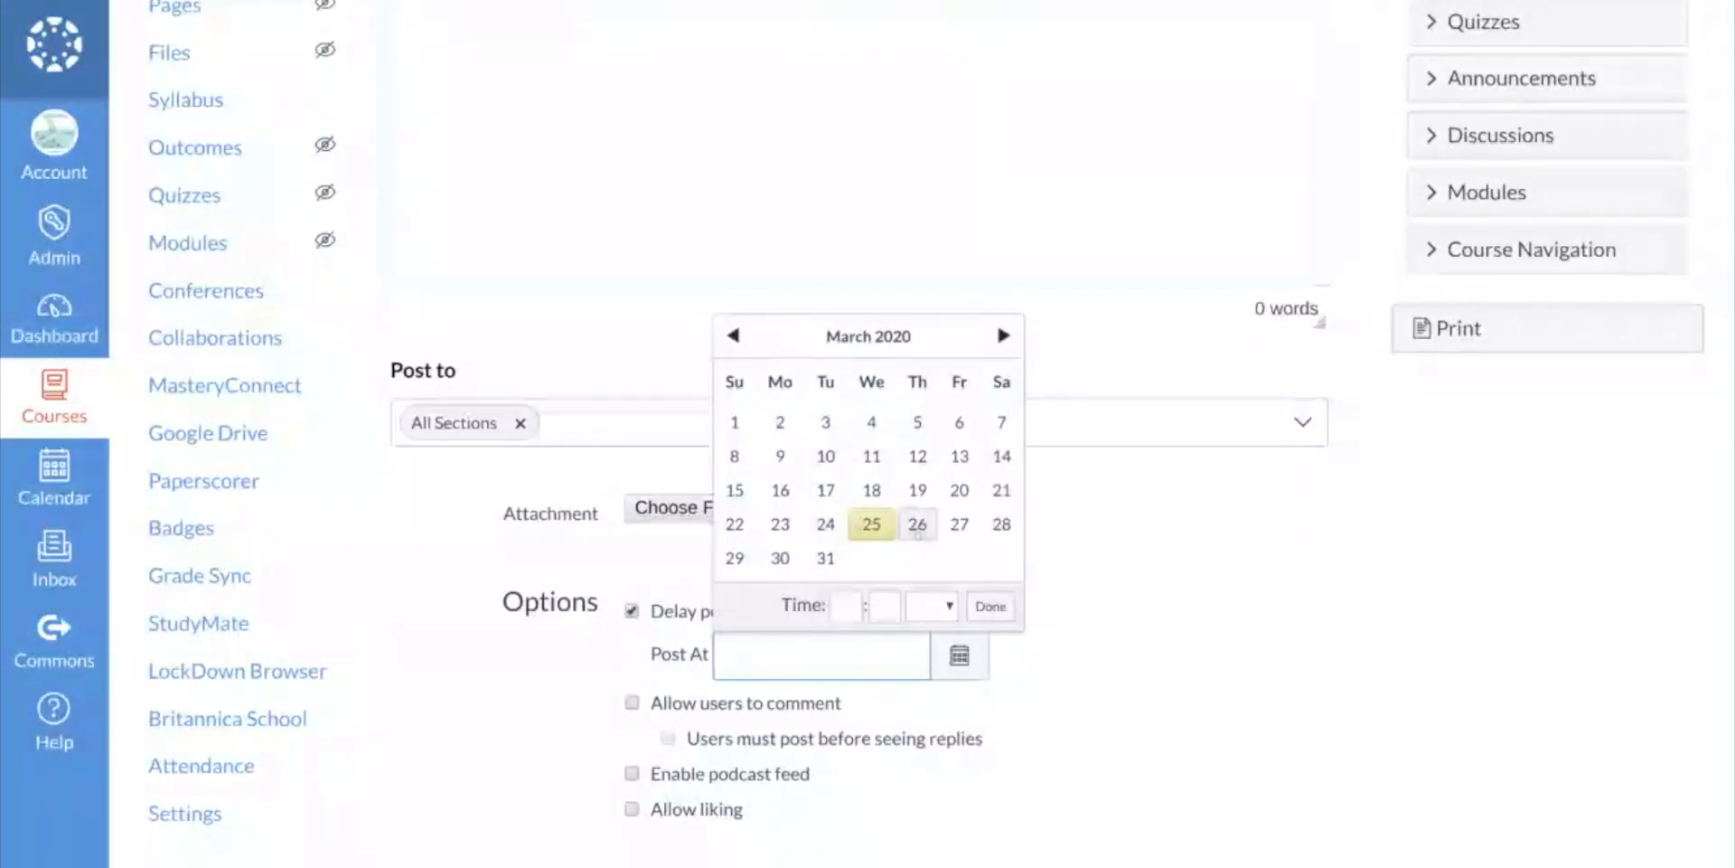
# Step: Choose March 26, 2020 as the delayed posting date and return to the picker for the time
pyautogui.click(917, 524)
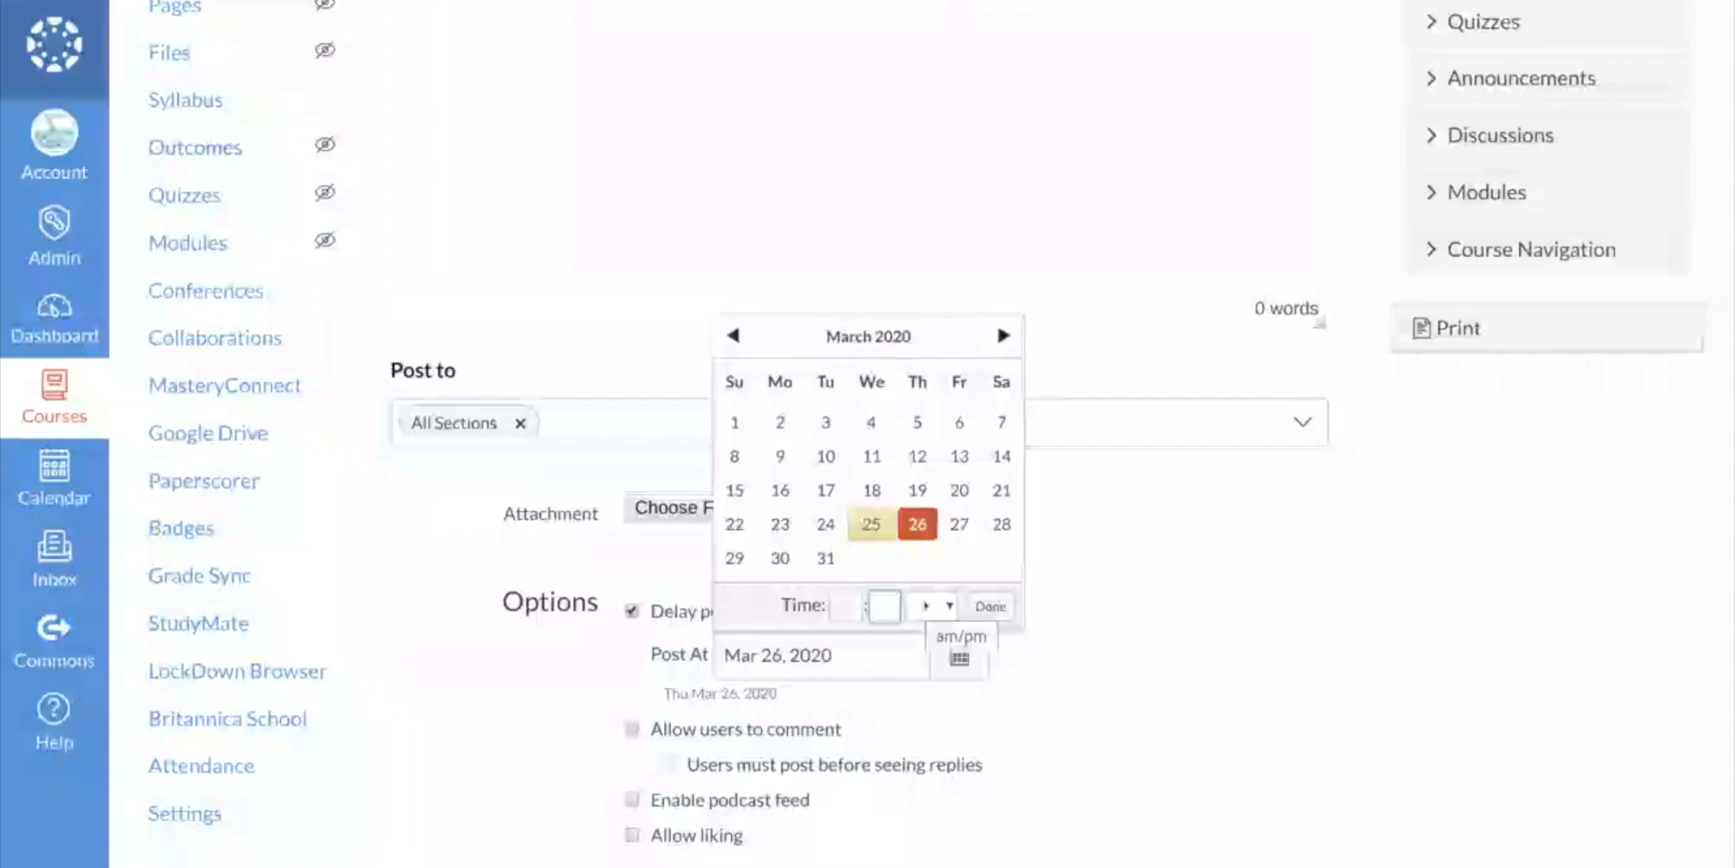
pyautogui.click(987, 606)
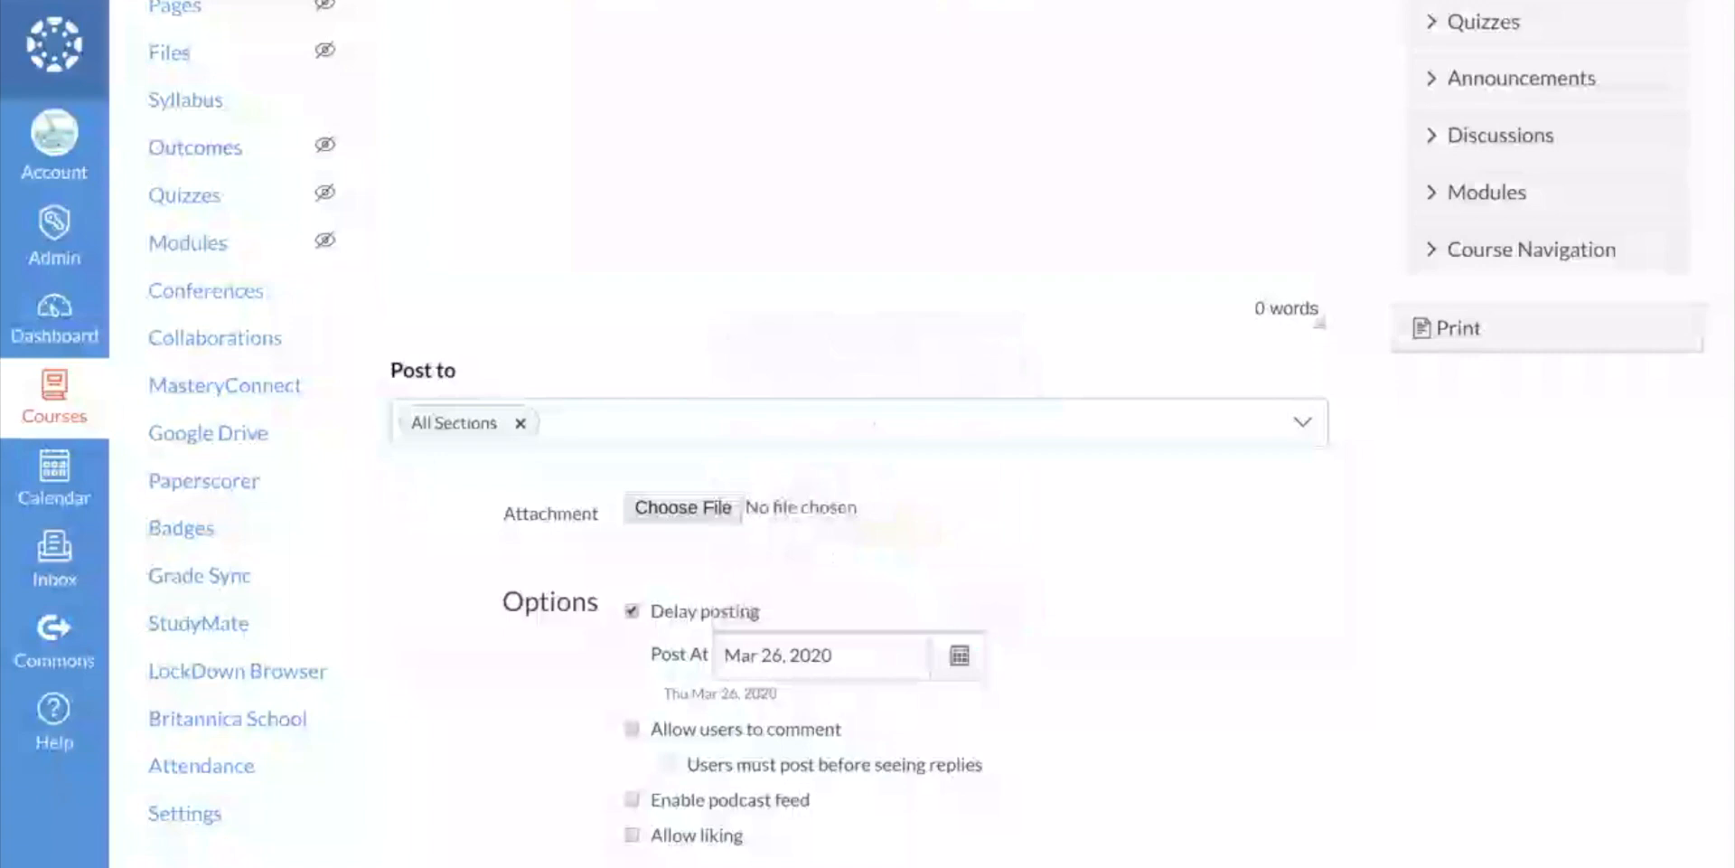
pyautogui.click(958, 654)
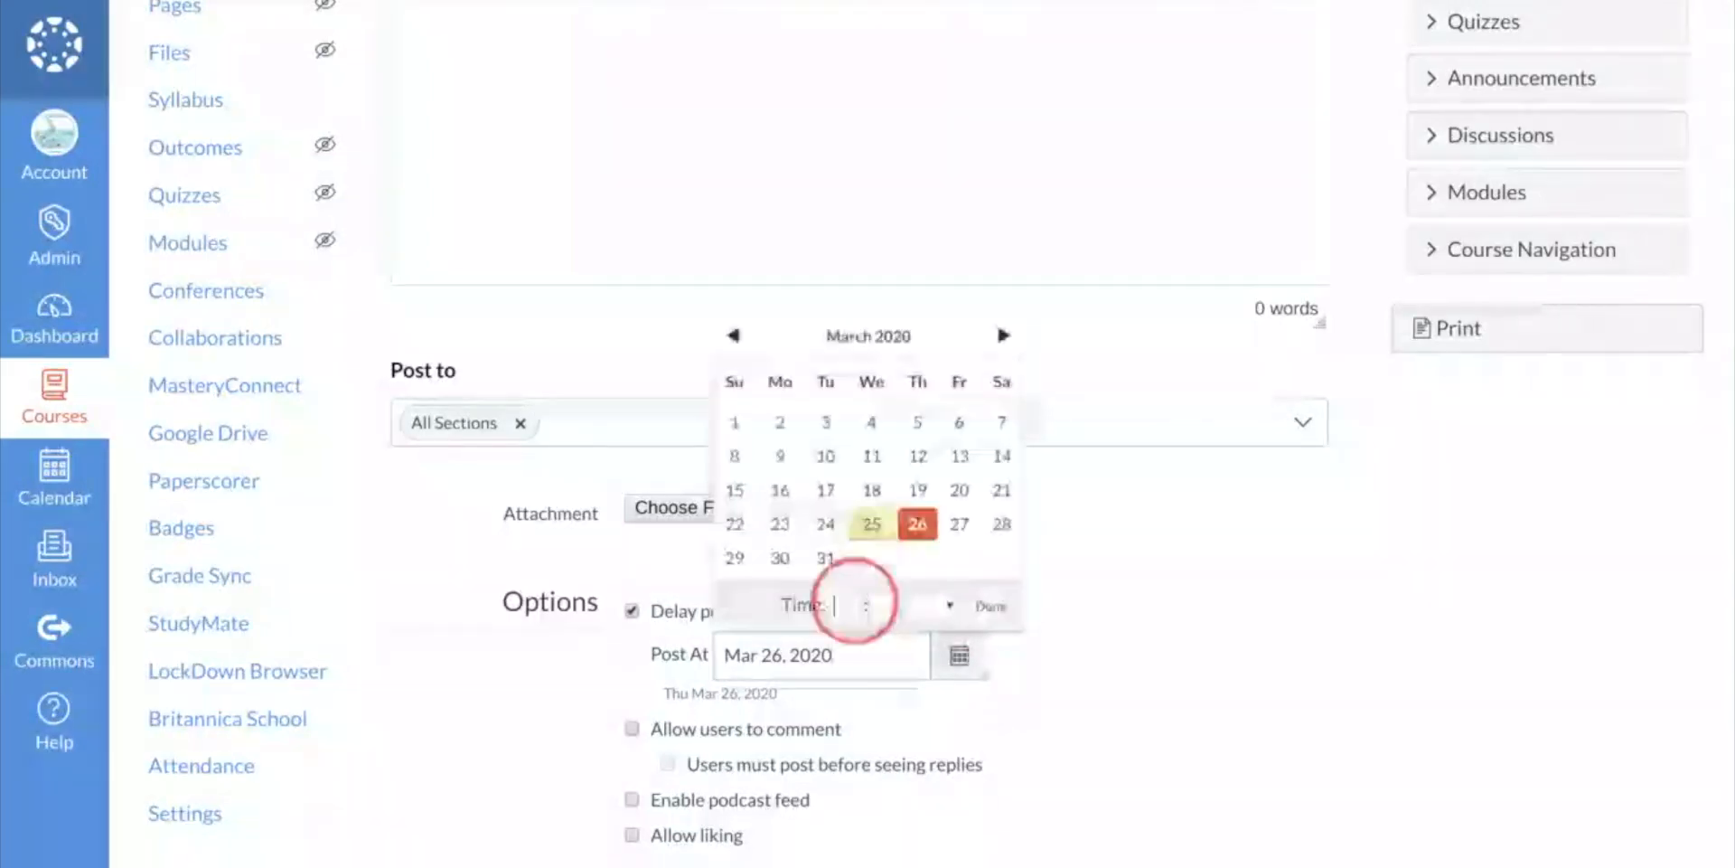
# Step: Set the posting time to 7:45 am, scheduling the announcement for Mar 26, 2020
pyautogui.write('7')
pyautogui.click(884, 606)
pyautogui.write('45')
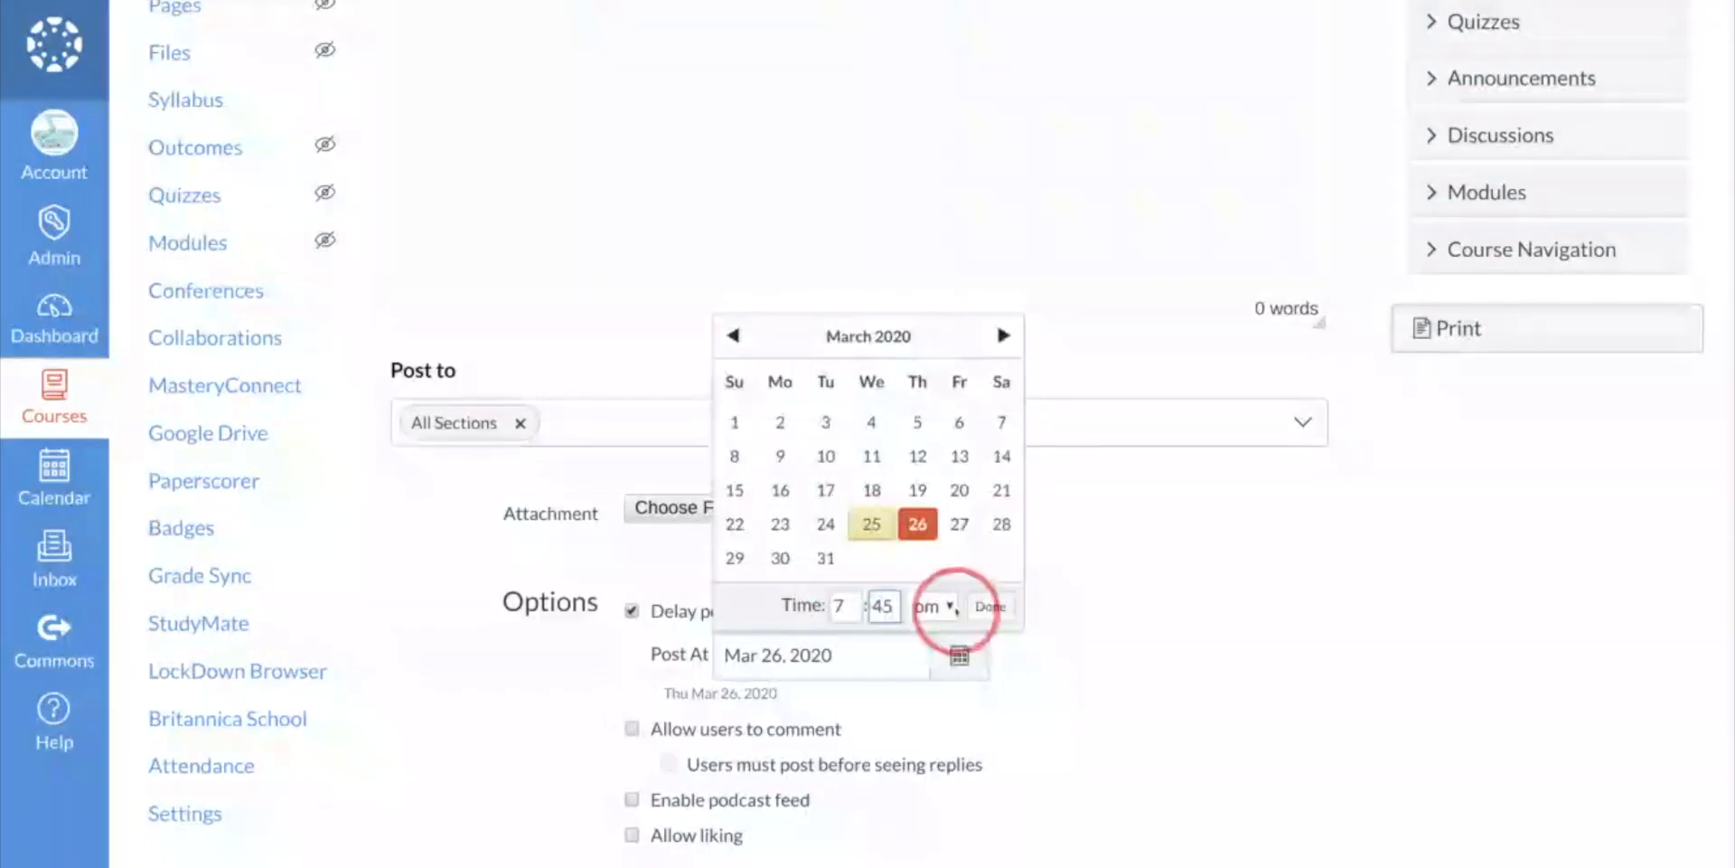
pyautogui.click(927, 606)
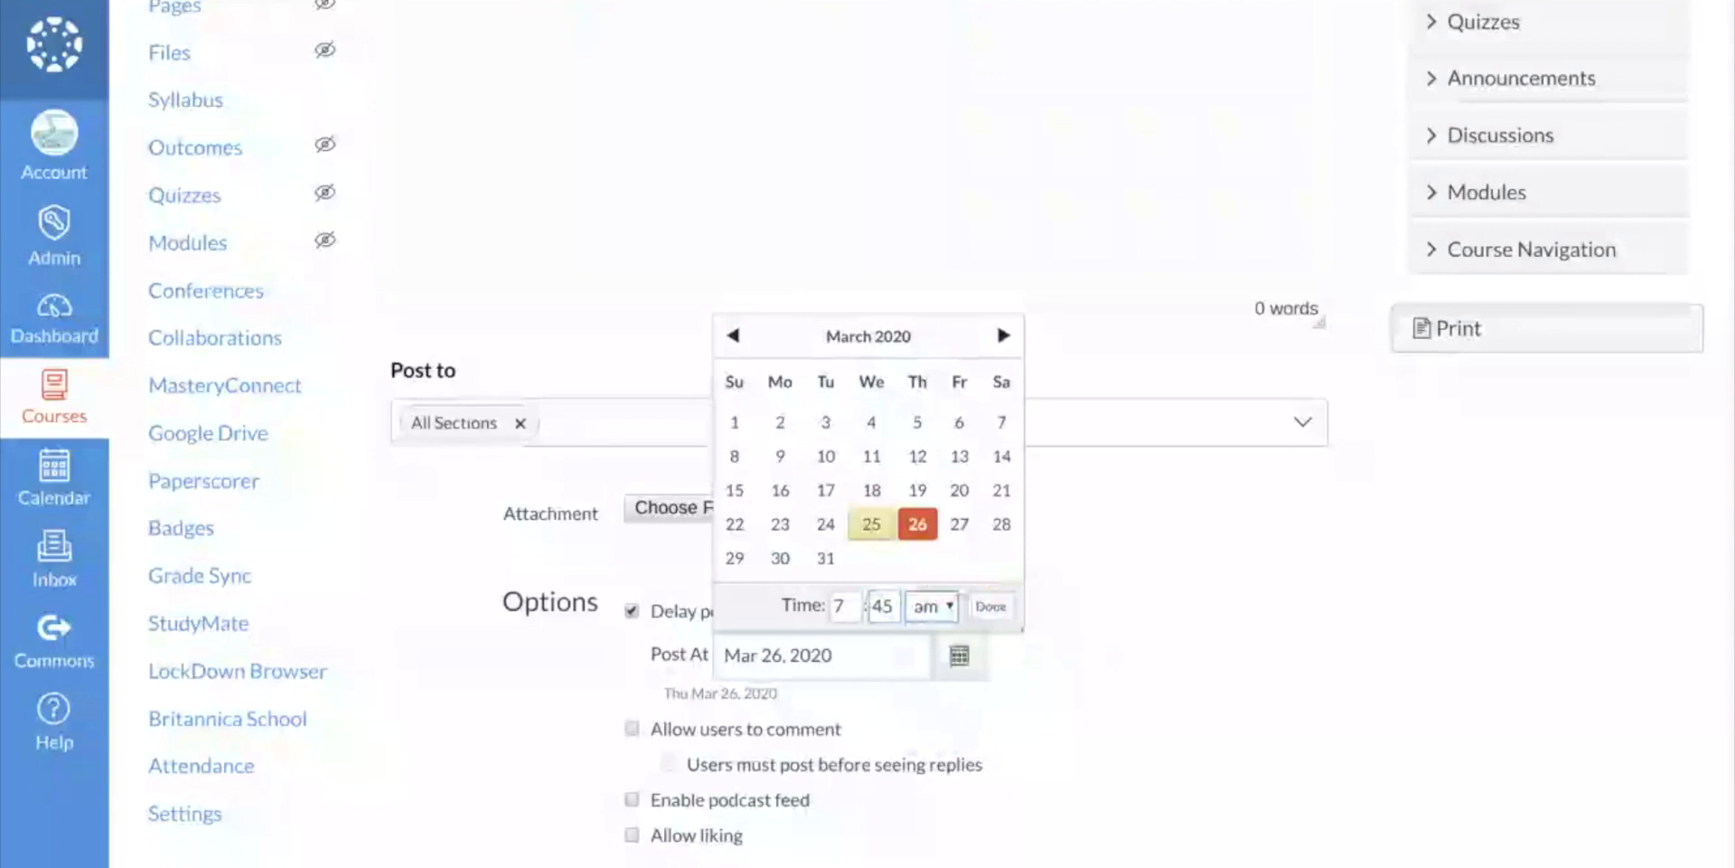
pyautogui.click(988, 606)
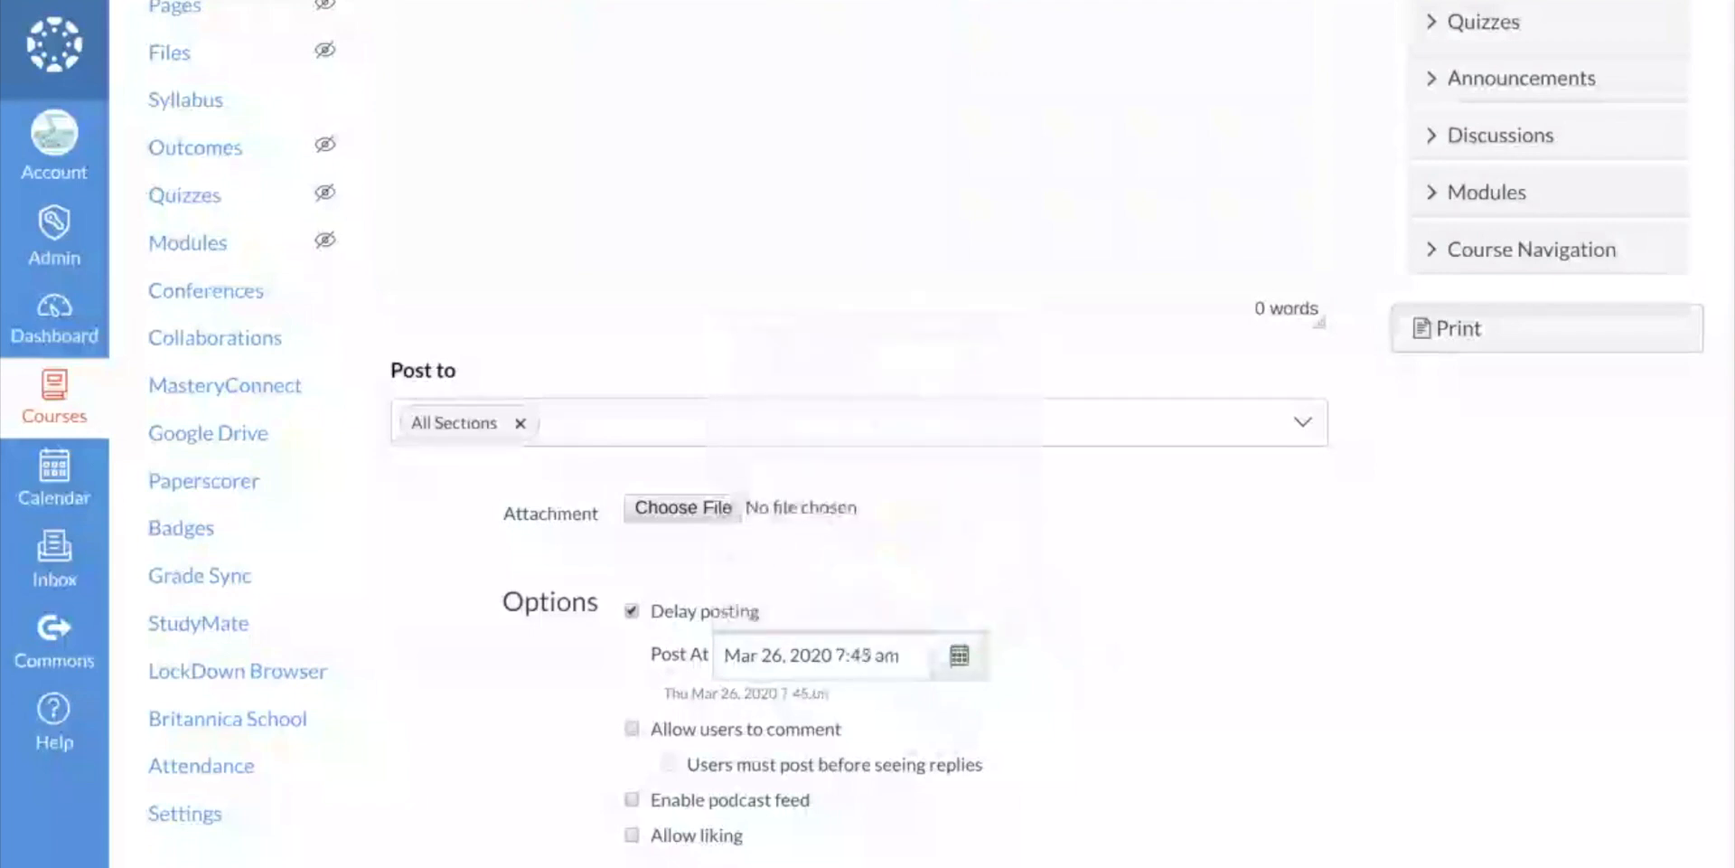
pyautogui.moveTo(1017, 554)
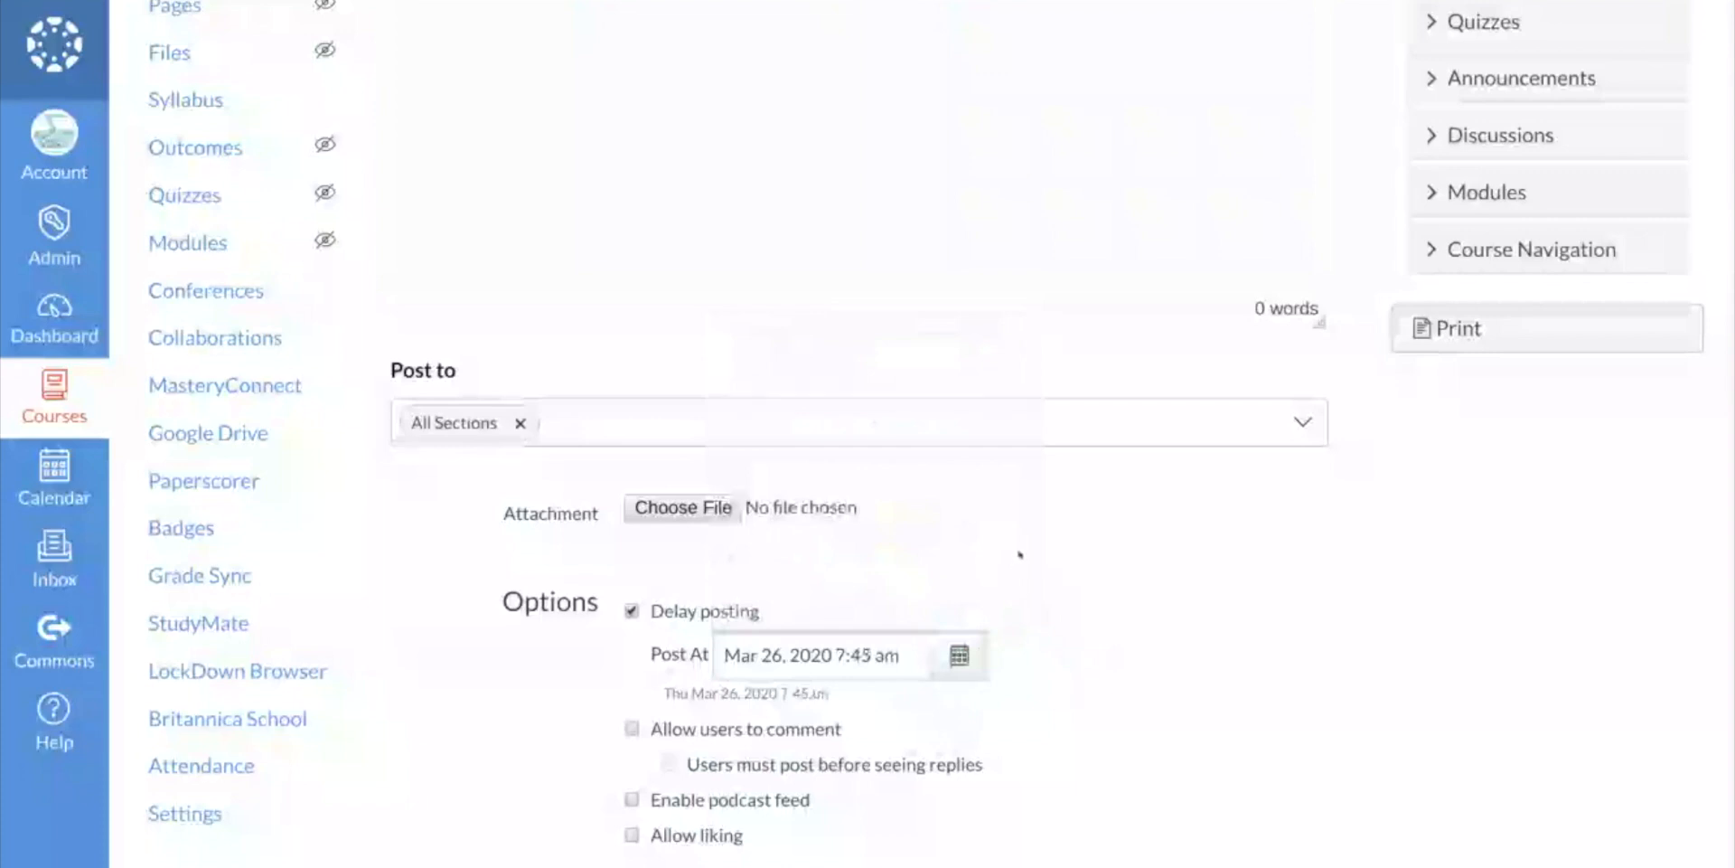
pyautogui.moveTo(1265, 473)
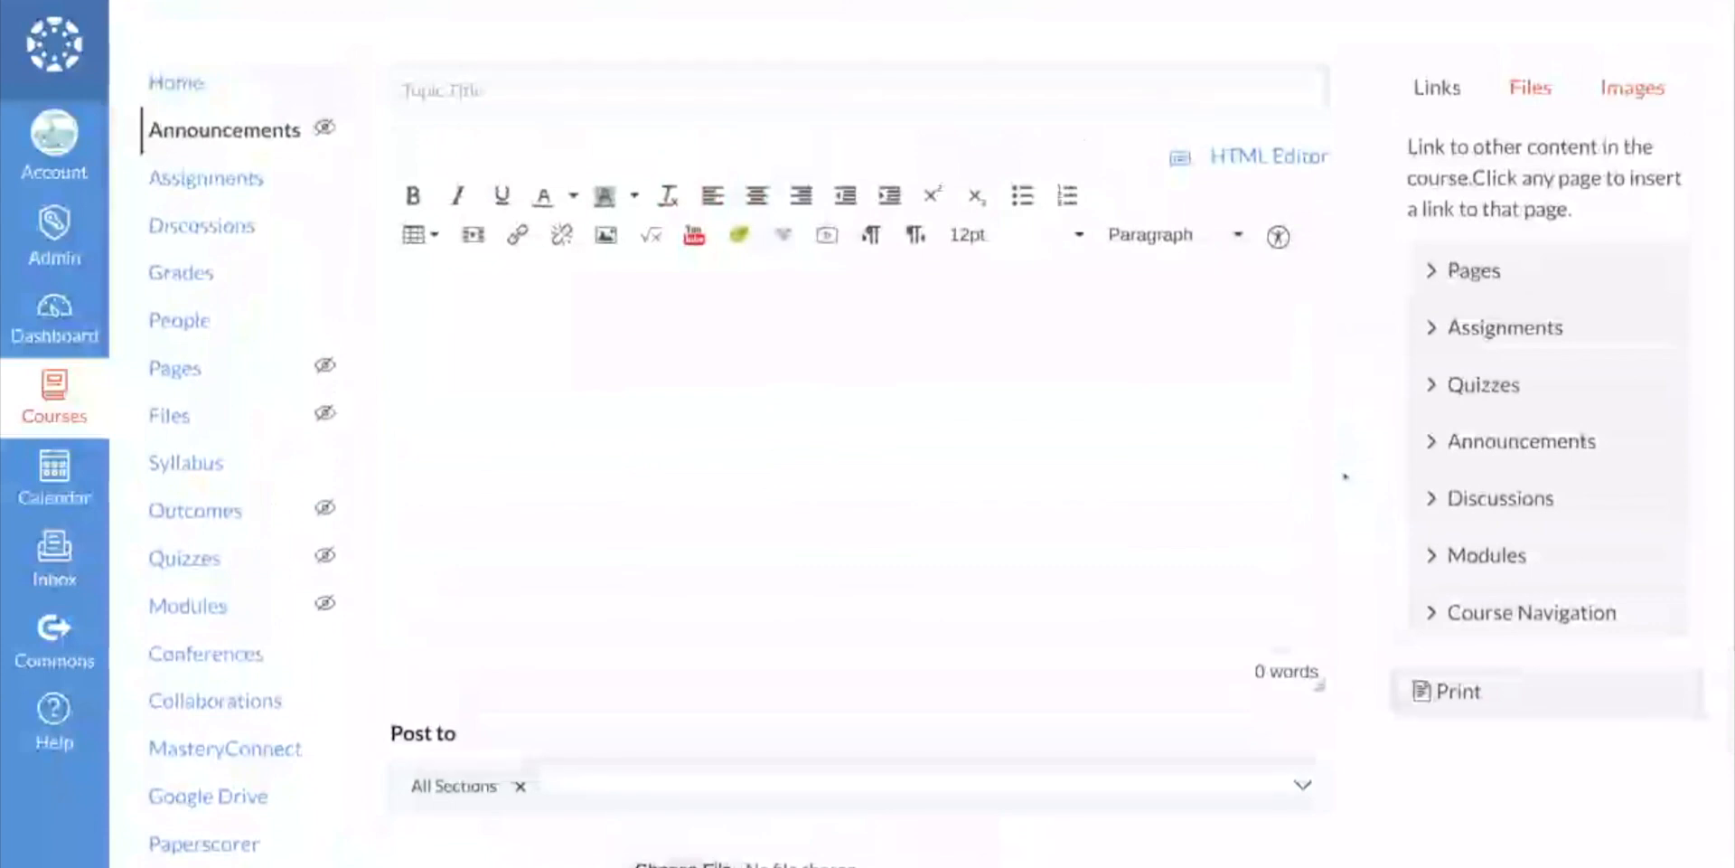
pyautogui.moveTo(1343, 474)
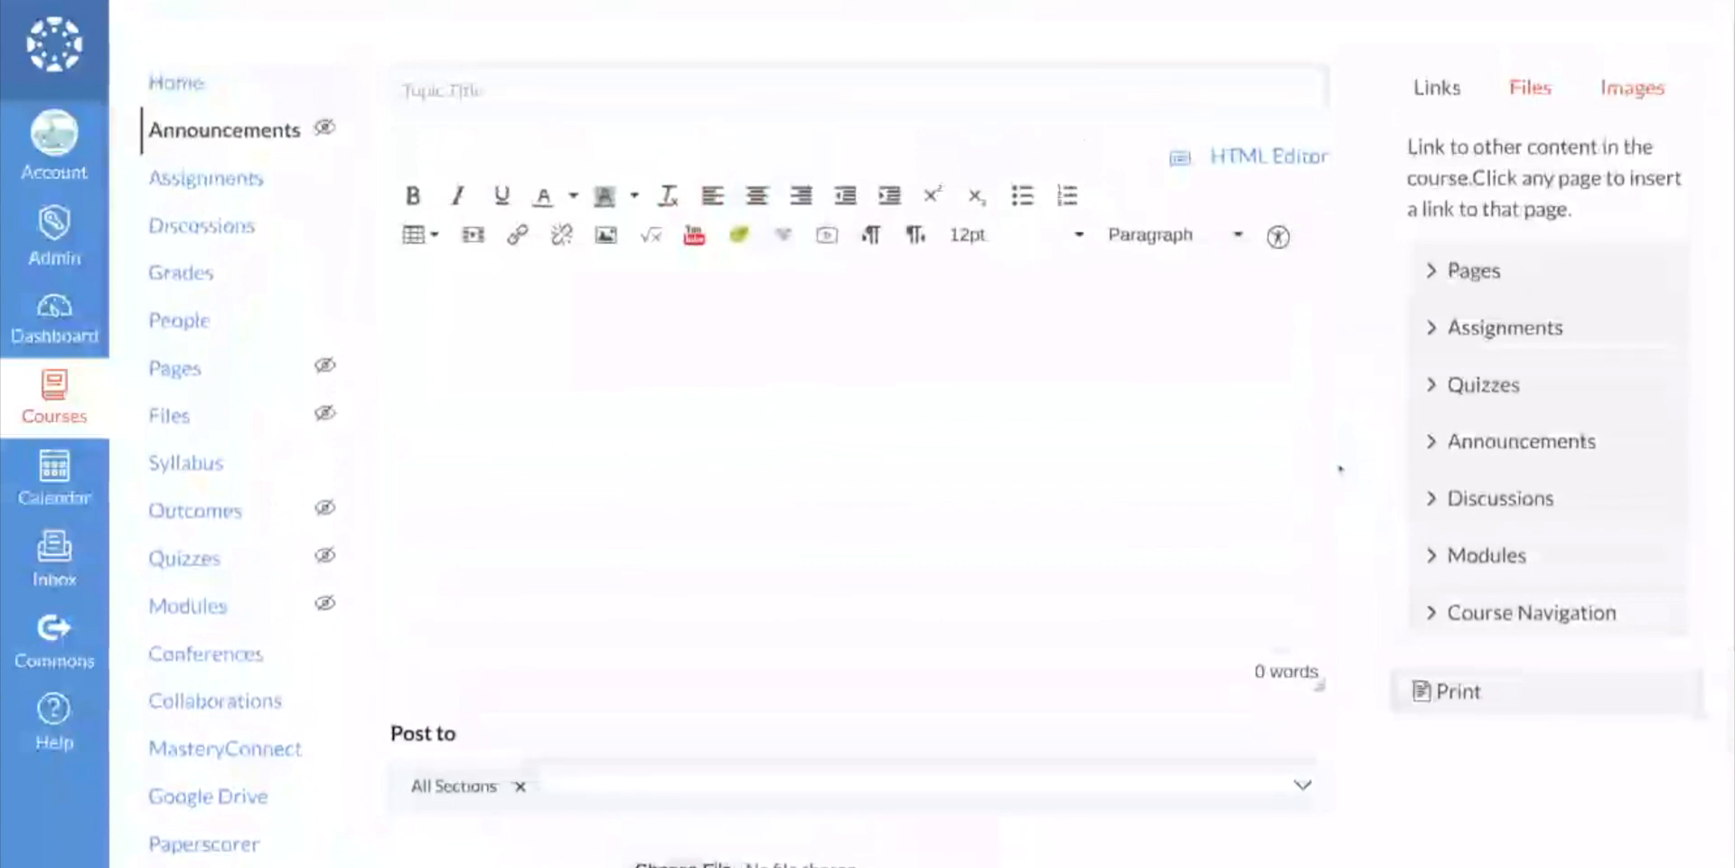